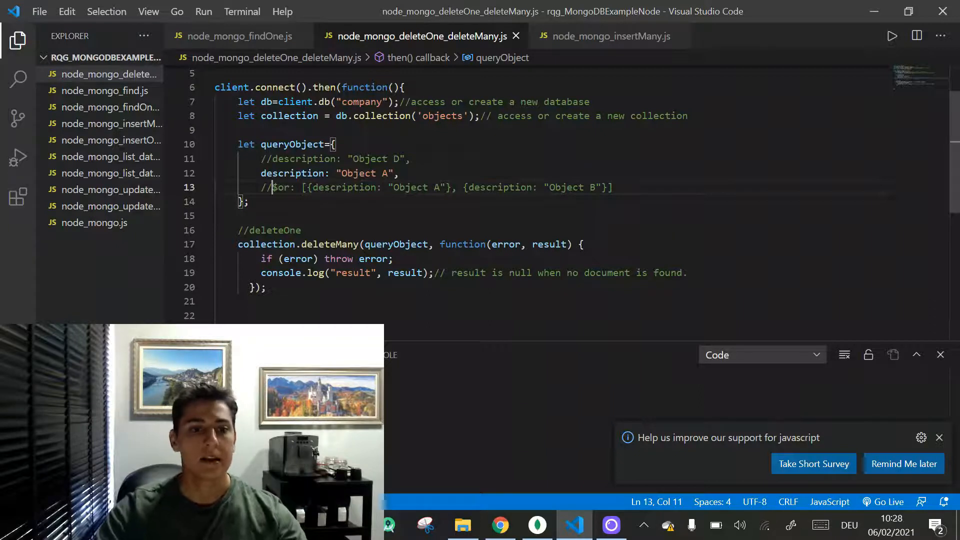
Review the deleteMany call and check the current documents in MongoDB Compass.
{"action": "double_click", "coordinate": [329, 244]}
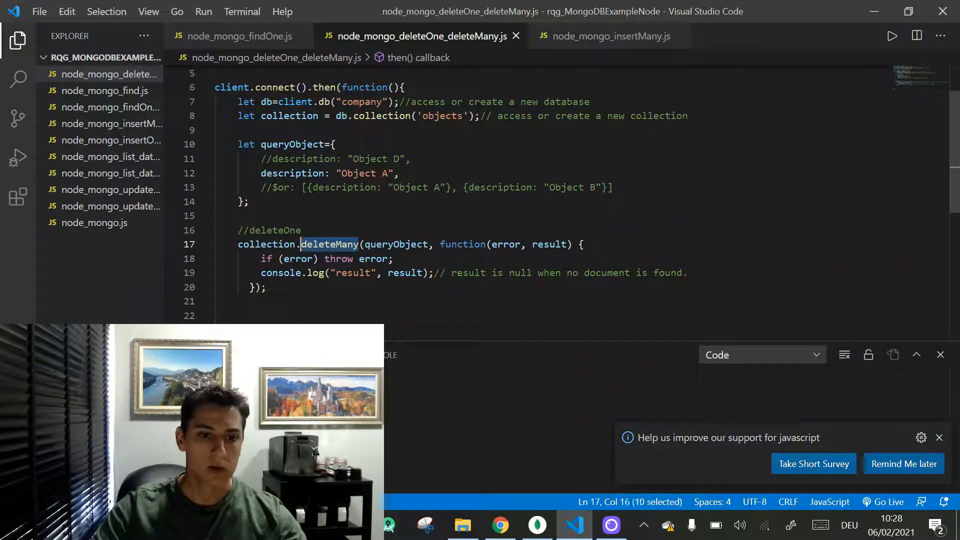
{"action": "mouse_move", "coordinate": [504, 244]}
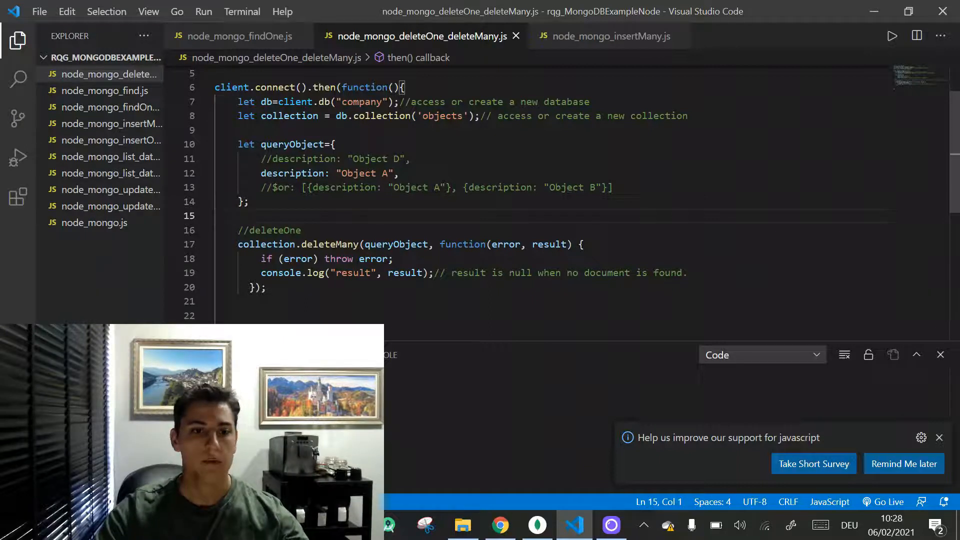
{"action": "left_click", "coordinate": [536, 524]}
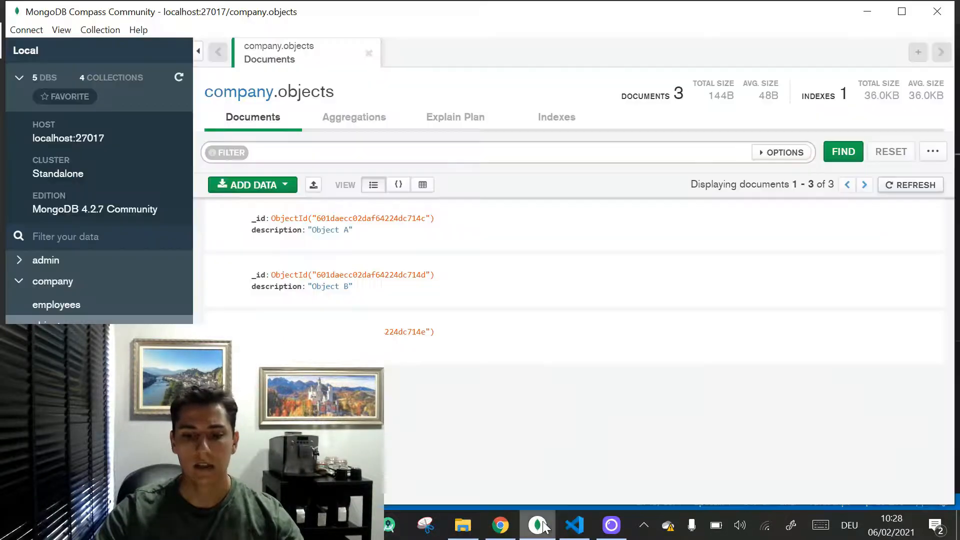
{"action": "mouse_move", "coordinate": [370, 250]}
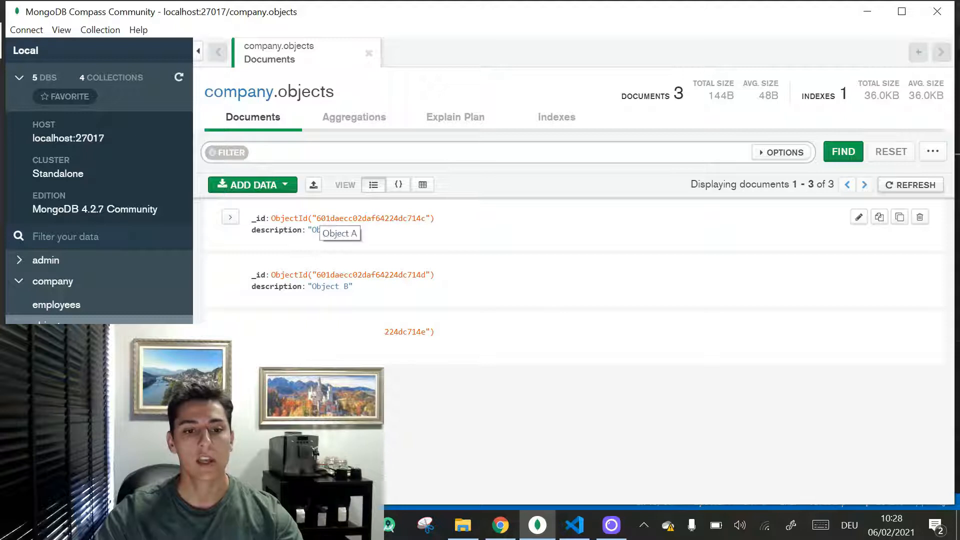
{"action": "mouse_move", "coordinate": [424, 350]}
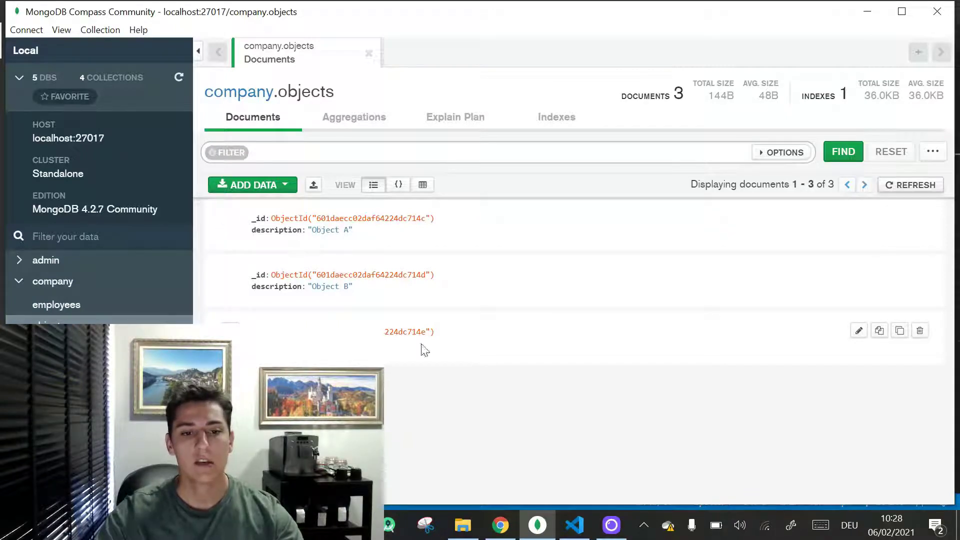
{"action": "mouse_move", "coordinate": [553, 336]}
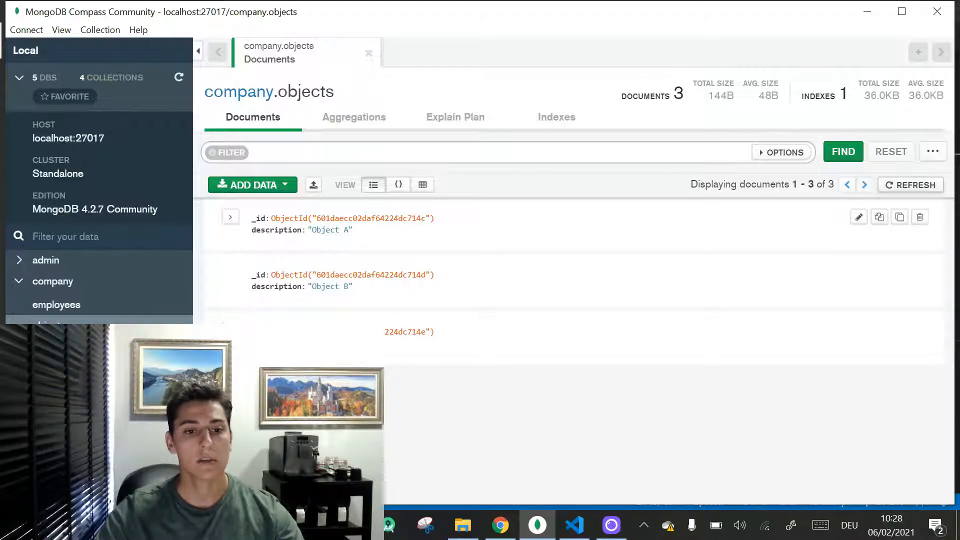
{"action": "left_click", "coordinate": [573, 525]}
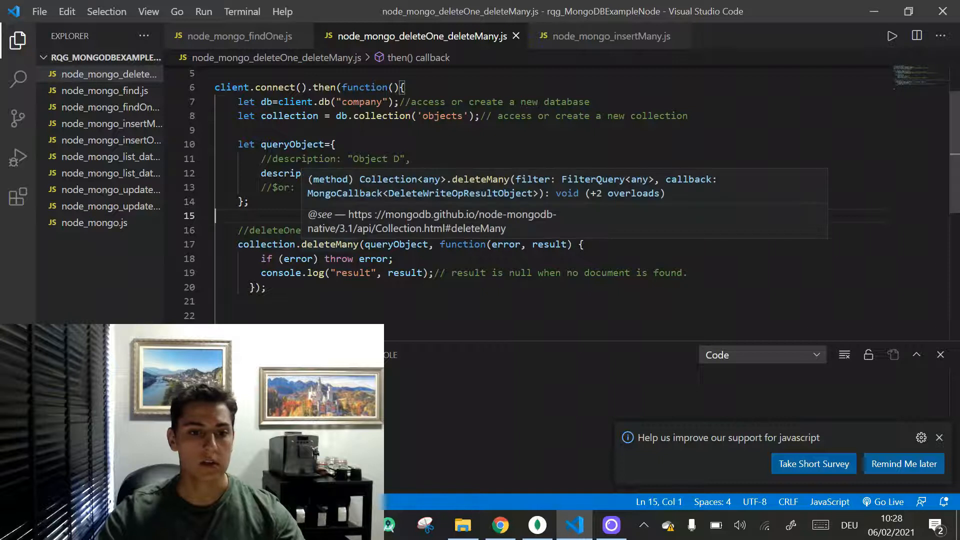
Replace deleteMany with deleteOne, keeping the Object A queryObject filter, and save the script.
{"action": "double_click", "coordinate": [318, 244]}
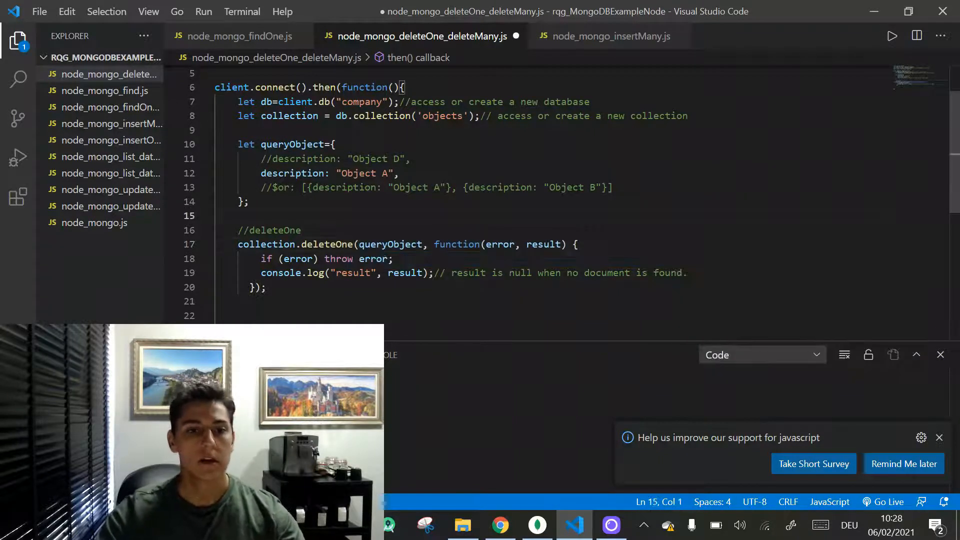
{"action": "left_click_drag", "start_coordinate": [260, 173], "coordinate": [397, 173]}
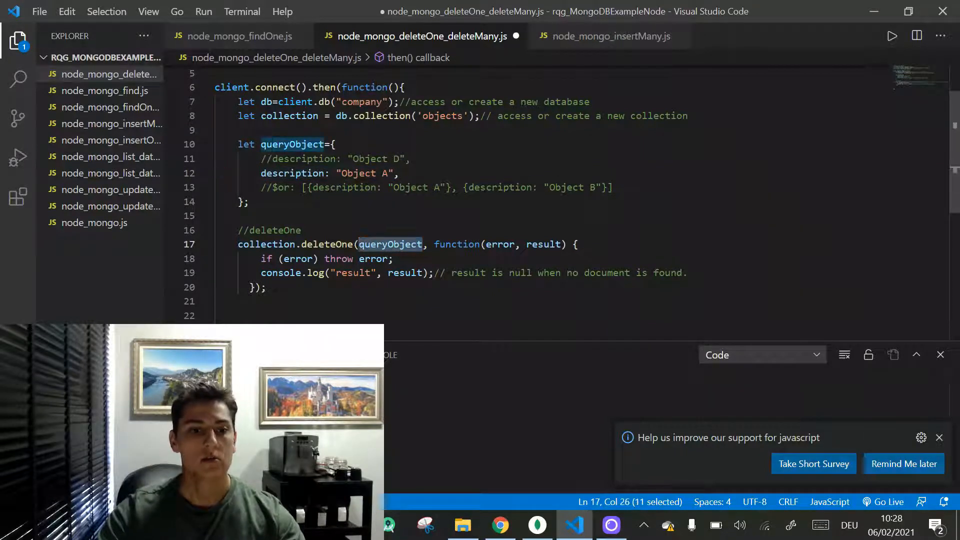
{"action": "left_click", "coordinate": [329, 188]}
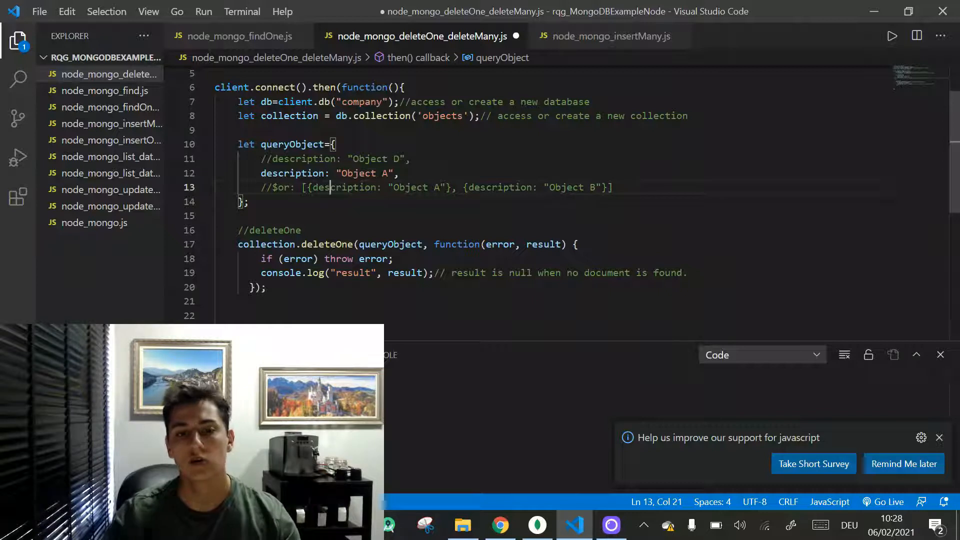
{"action": "key", "text": "Ctrl+s"}
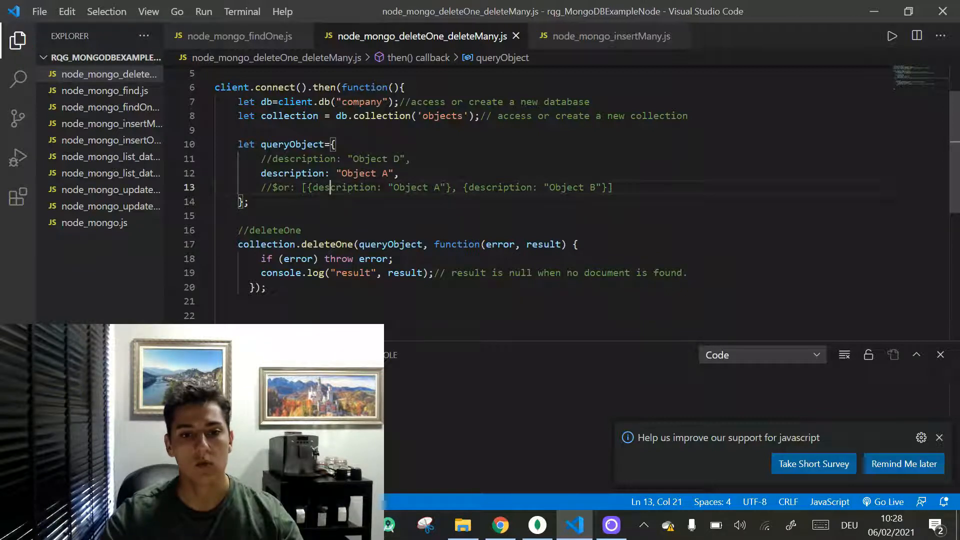
{"action": "left_click_drag", "start_coordinate": [448, 244], "coordinate": [565, 244]}
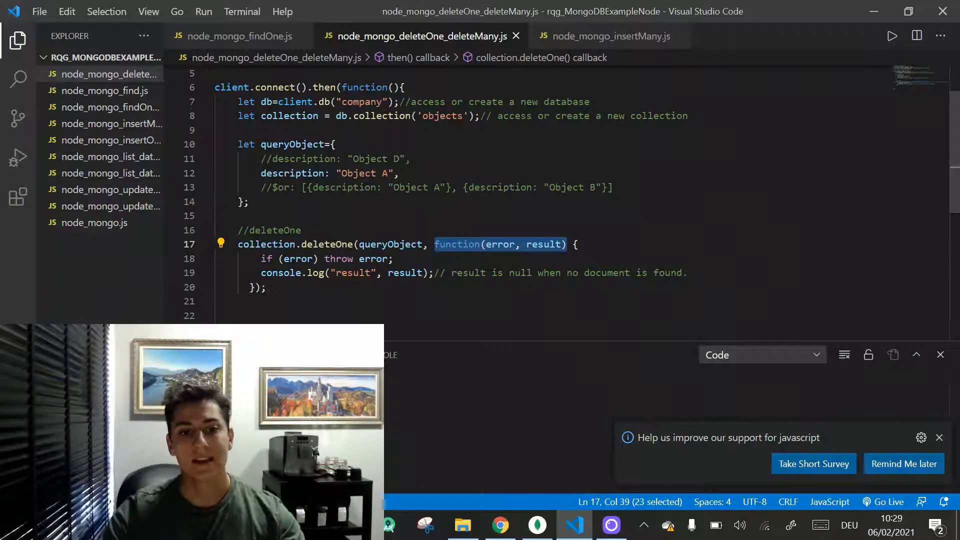
{"action": "mouse_move", "coordinate": [362, 238]}
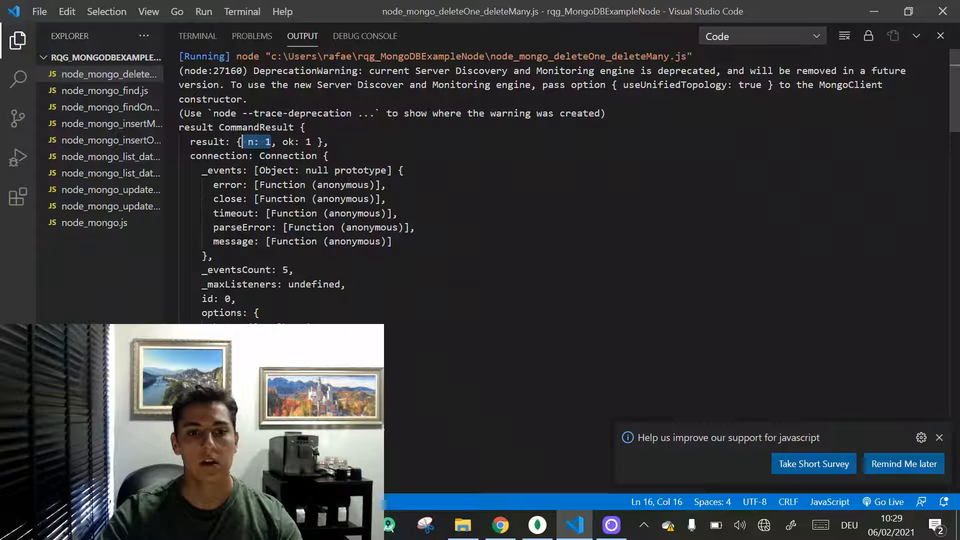
Refresh company.objects in Compass to show only Object B and Object C remain.
{"action": "left_click", "coordinate": [537, 524]}
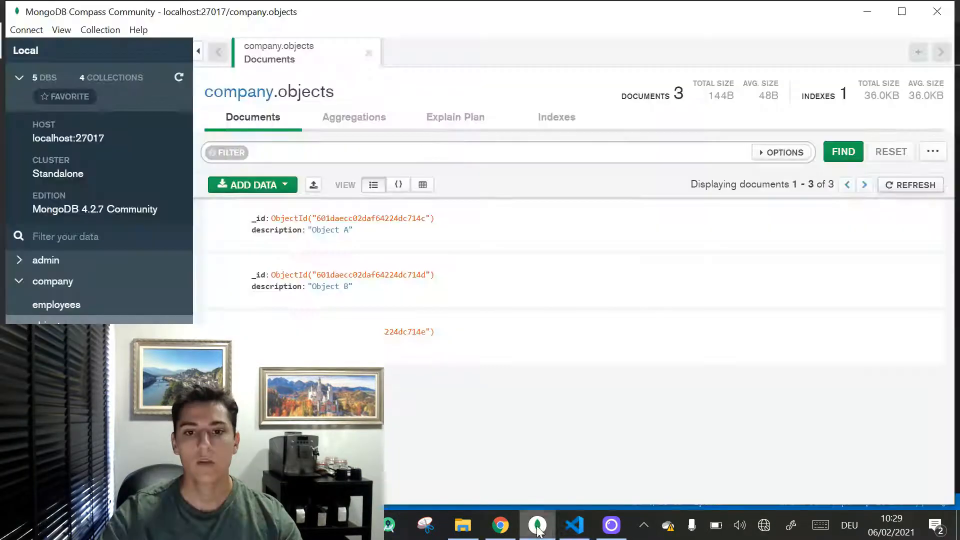
{"action": "mouse_move", "coordinate": [900, 184]}
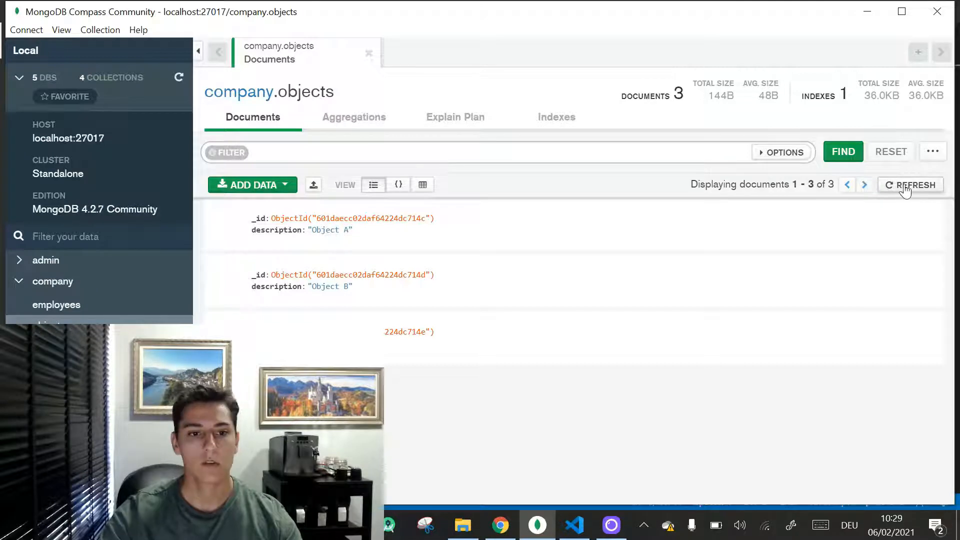
{"action": "left_click", "coordinate": [911, 184]}
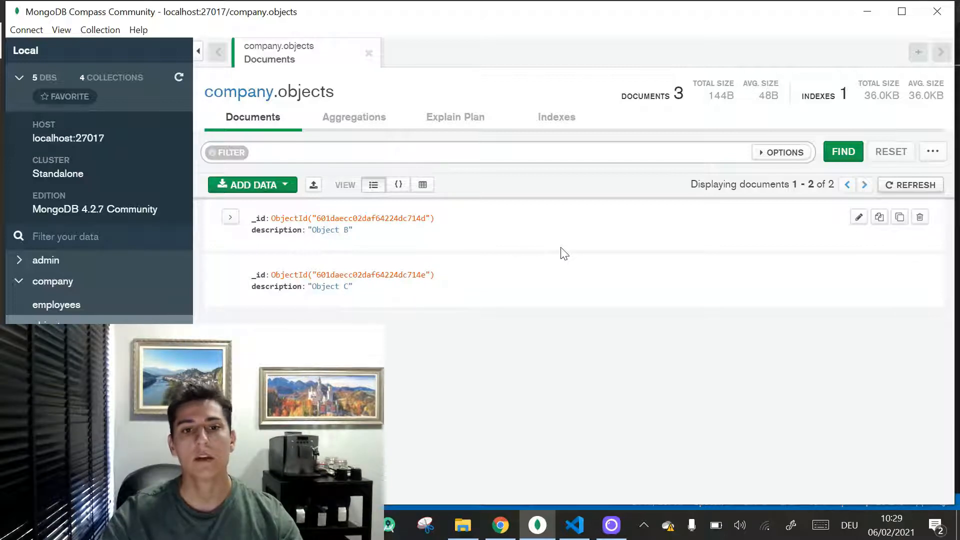
{"action": "left_click", "coordinate": [573, 524]}
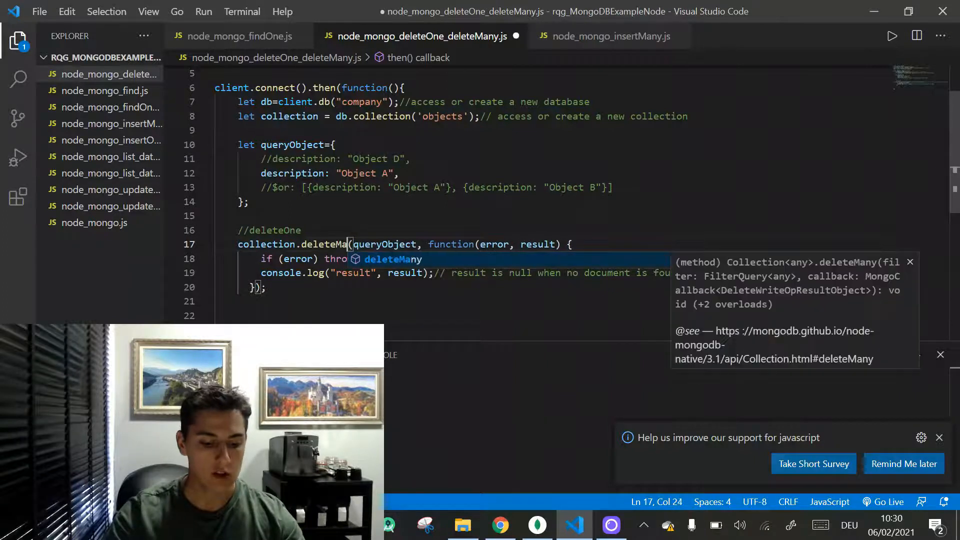
Finish typing deleteMany, comment out the Object A filter and edit the $or descriptions.
{"action": "type", "text": "ny"}
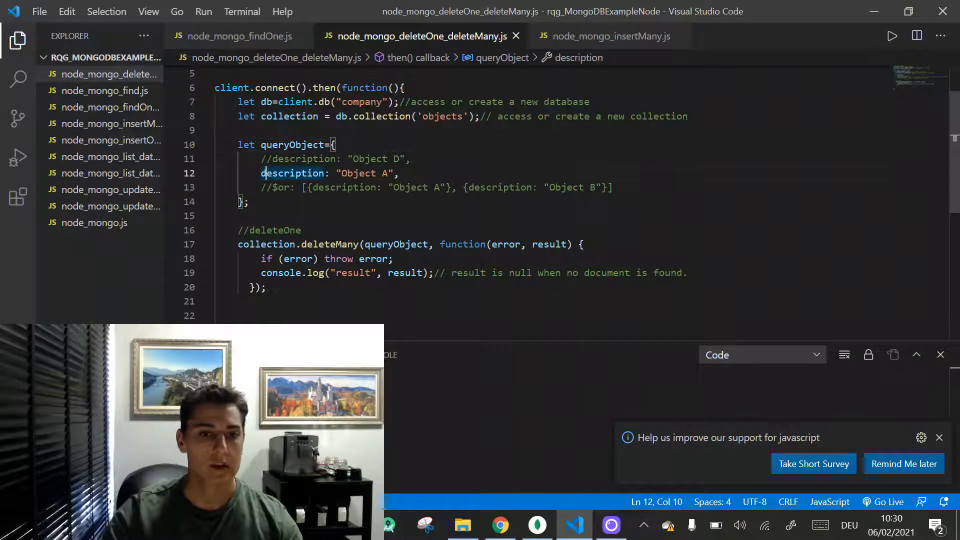
{"action": "type", "text": "//"}
{"action": "left_click", "coordinate": [435, 187]}
{"action": "type", "text": "B"}
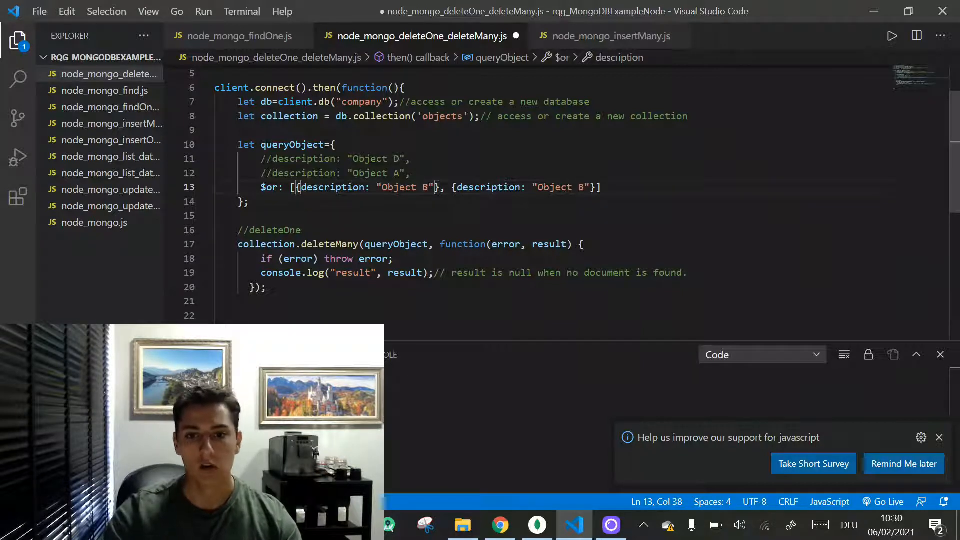
{"action": "key", "text": "Backspace"}
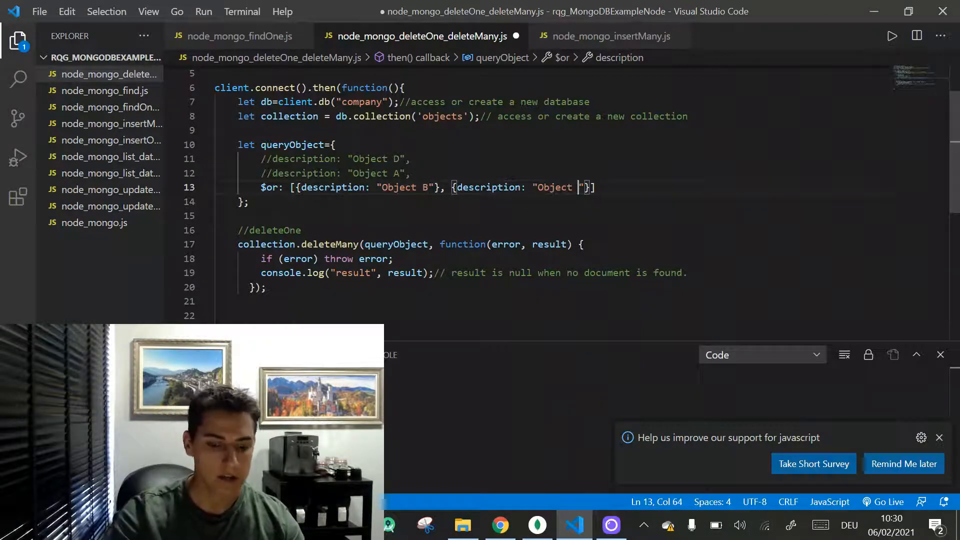
{"action": "left_click", "coordinate": [537, 523]}
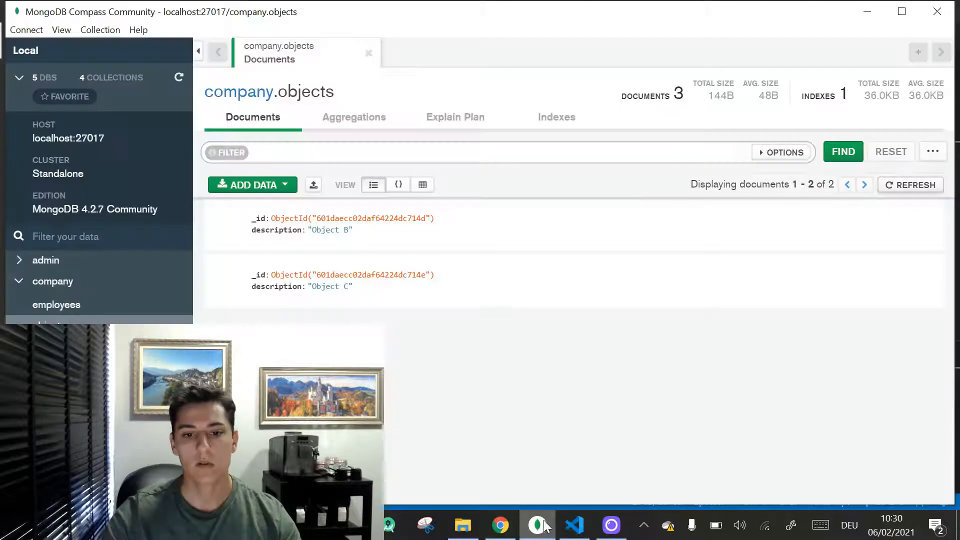
{"action": "mouse_move", "coordinate": [362, 288]}
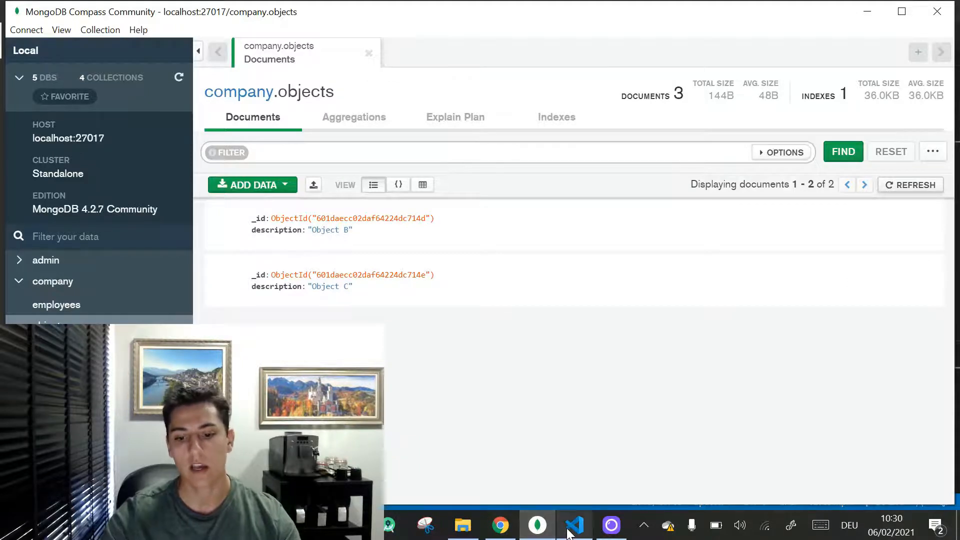
{"action": "left_click", "coordinate": [574, 525]}
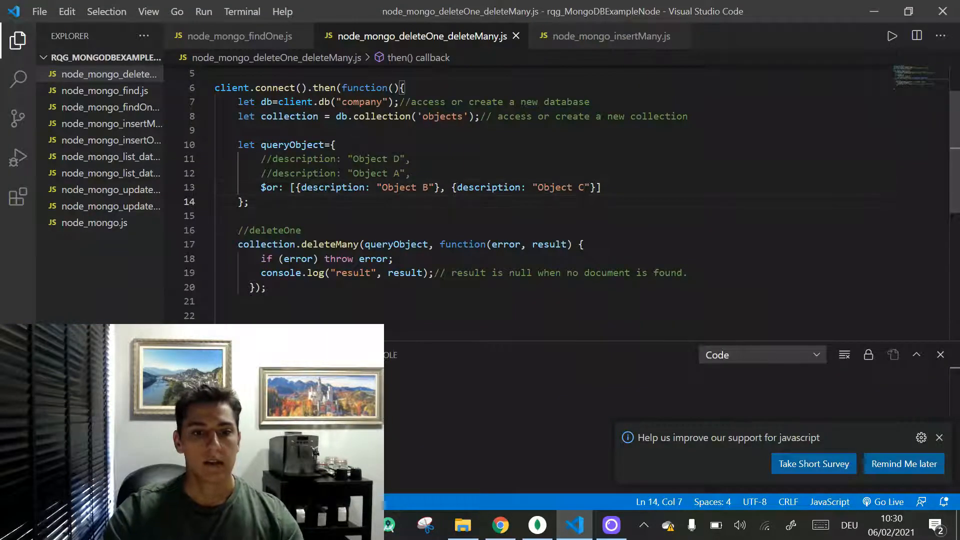
Run the deleteMany script and highlight the reported deleted count of 2 in the output.
{"action": "double_click", "coordinate": [330, 243]}
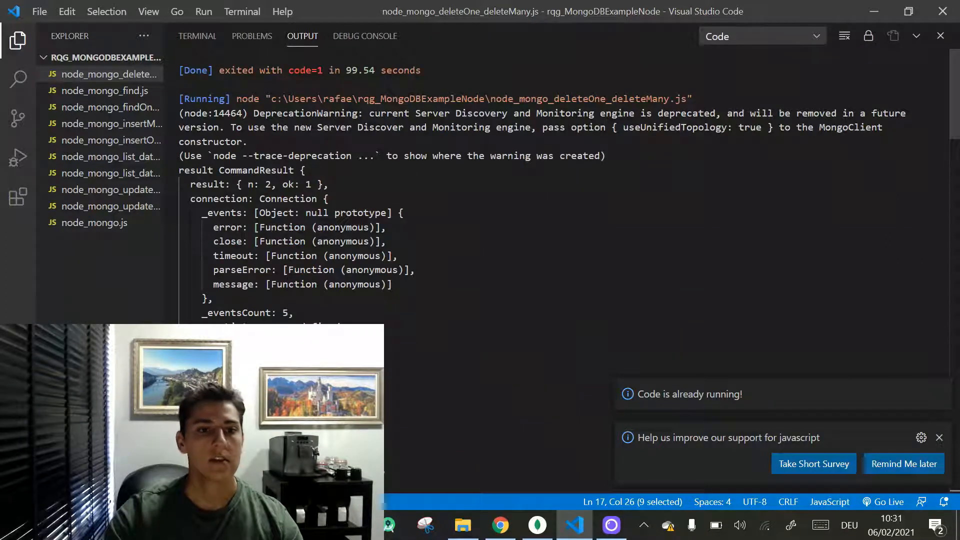
{"action": "double_click", "coordinate": [296, 184]}
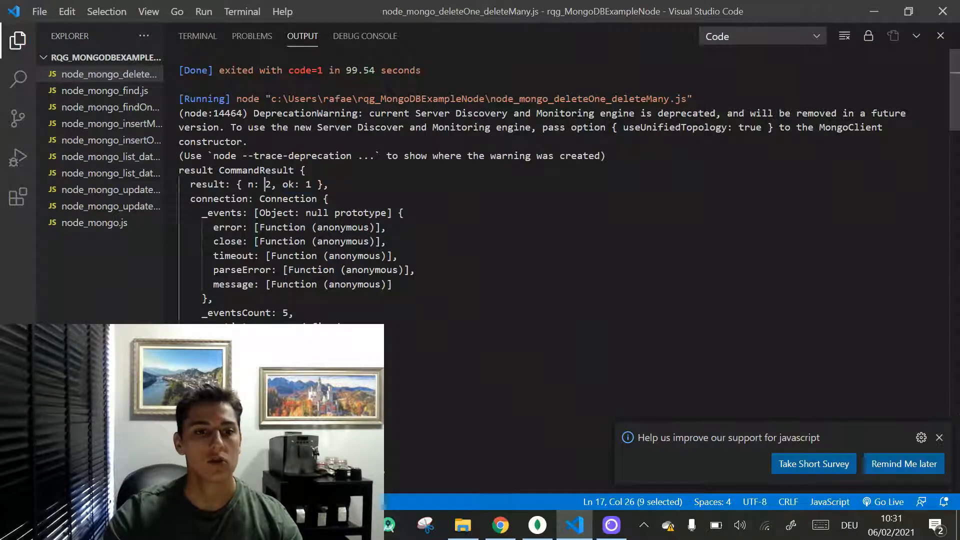
{"action": "double_click", "coordinate": [253, 183]}
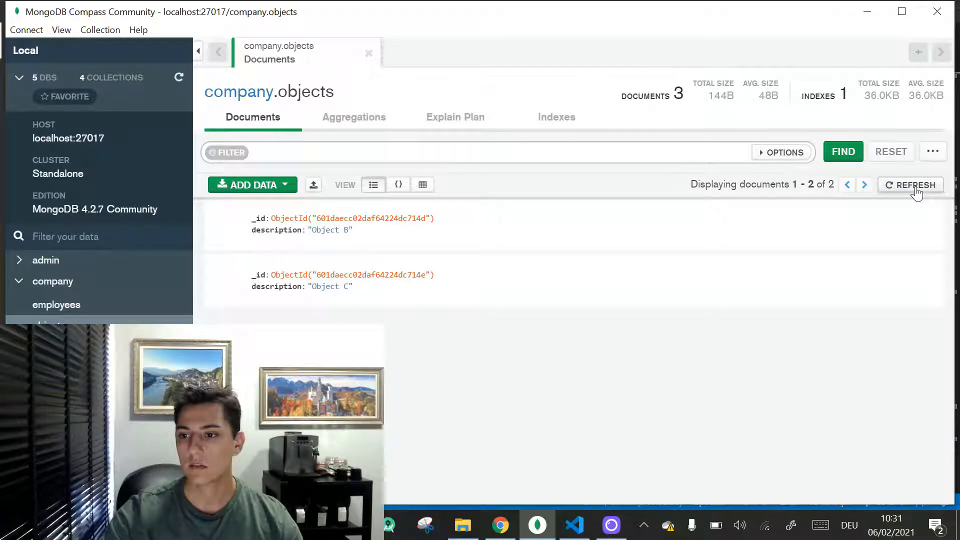
Refresh company.objects to see 'This collection has no data'.
{"action": "left_click", "coordinate": [914, 185]}
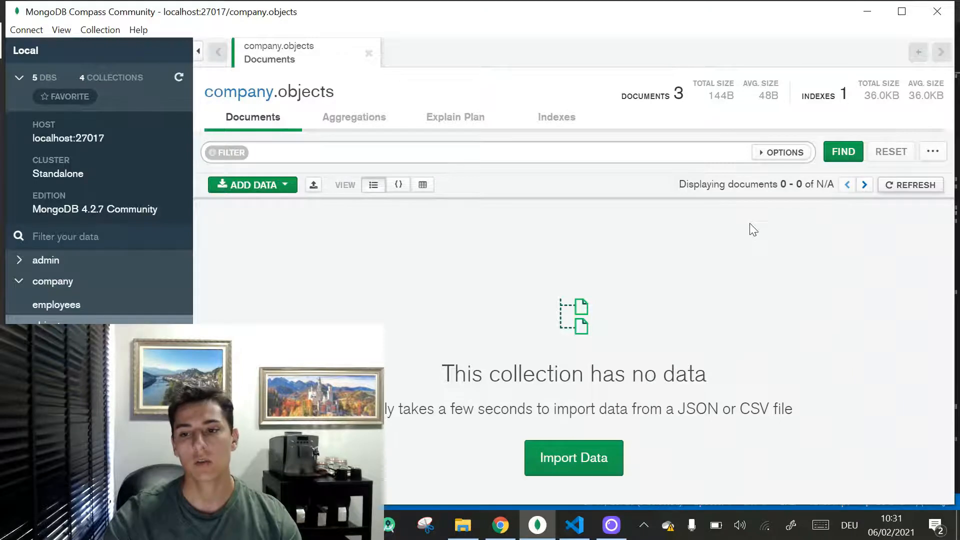
{"action": "mouse_move", "coordinate": [795, 184]}
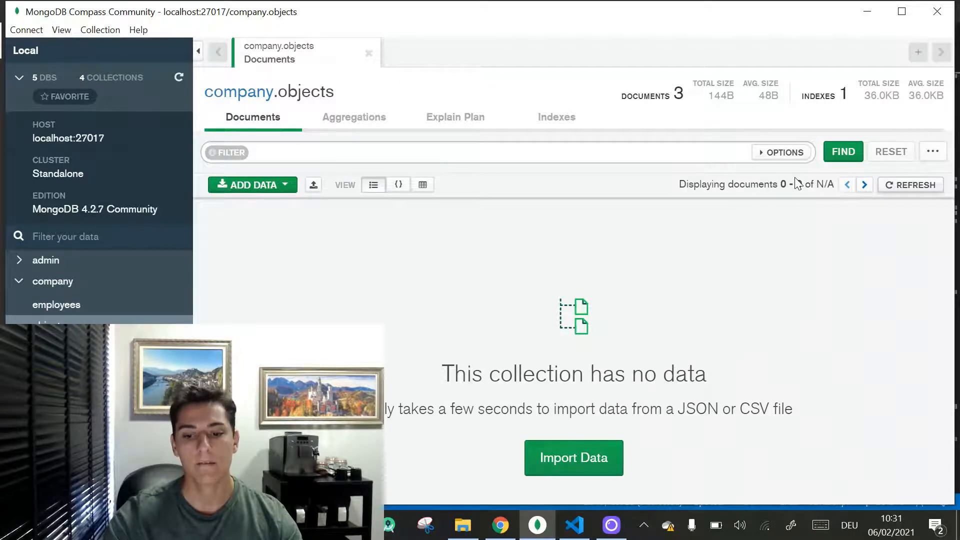